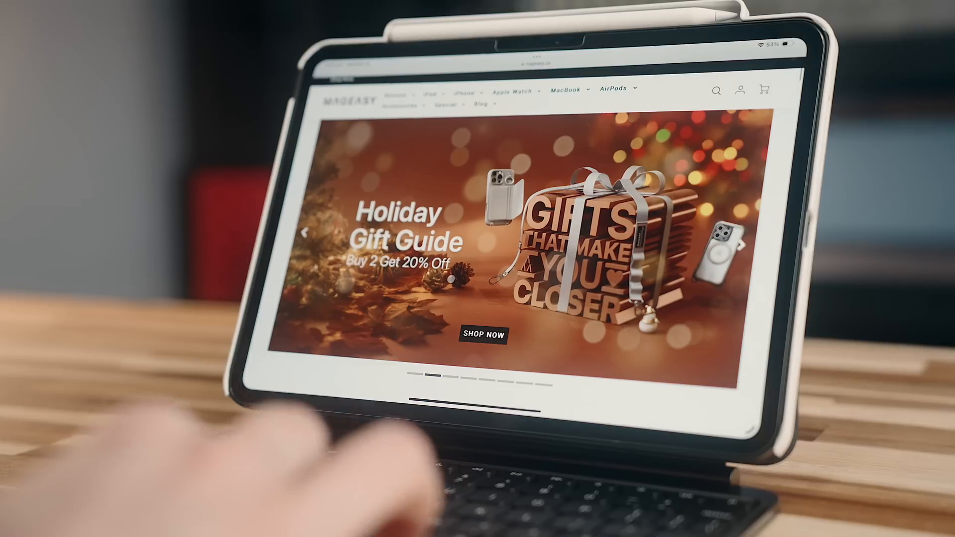
Step: Apply the kyle8 discount code to the CoverBuddy Magnetic iPad Case order at checkout
{"action": "scroll", "scroll_direction": "down", "scroll_amount": 3}
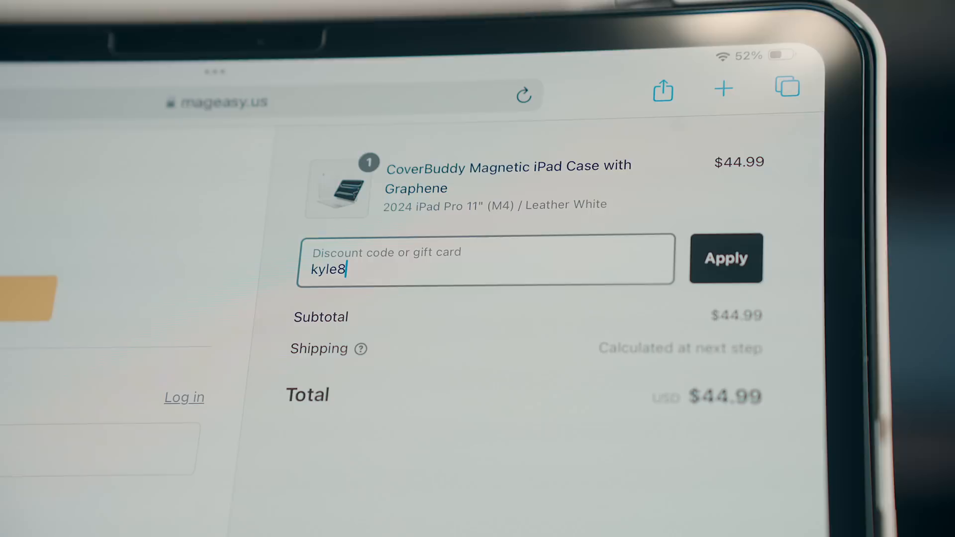
{"action": "left_click", "coordinate": [726, 258]}
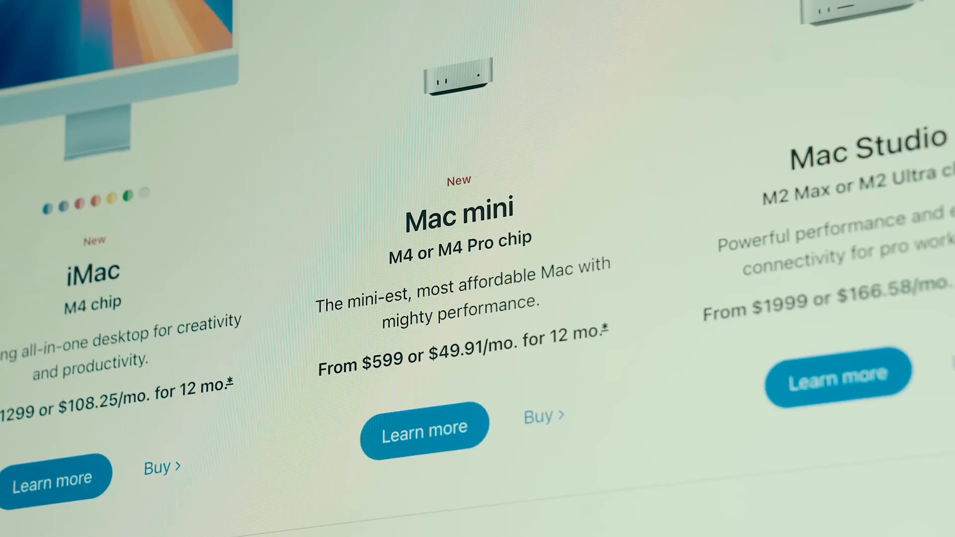
Step: Select Buy under Mac mini to show the $599, $799 and $999 M4 configurations
{"action": "left_click", "coordinate": [424, 425]}
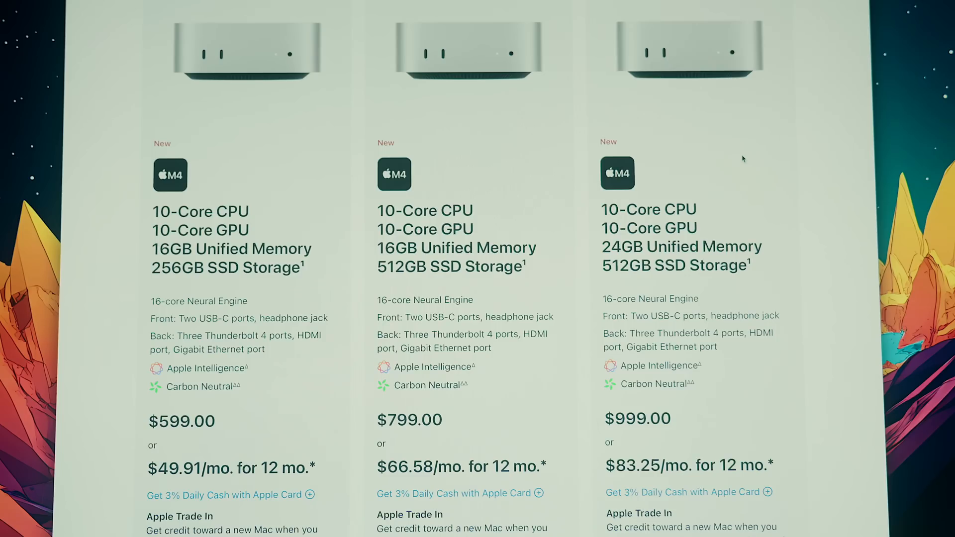